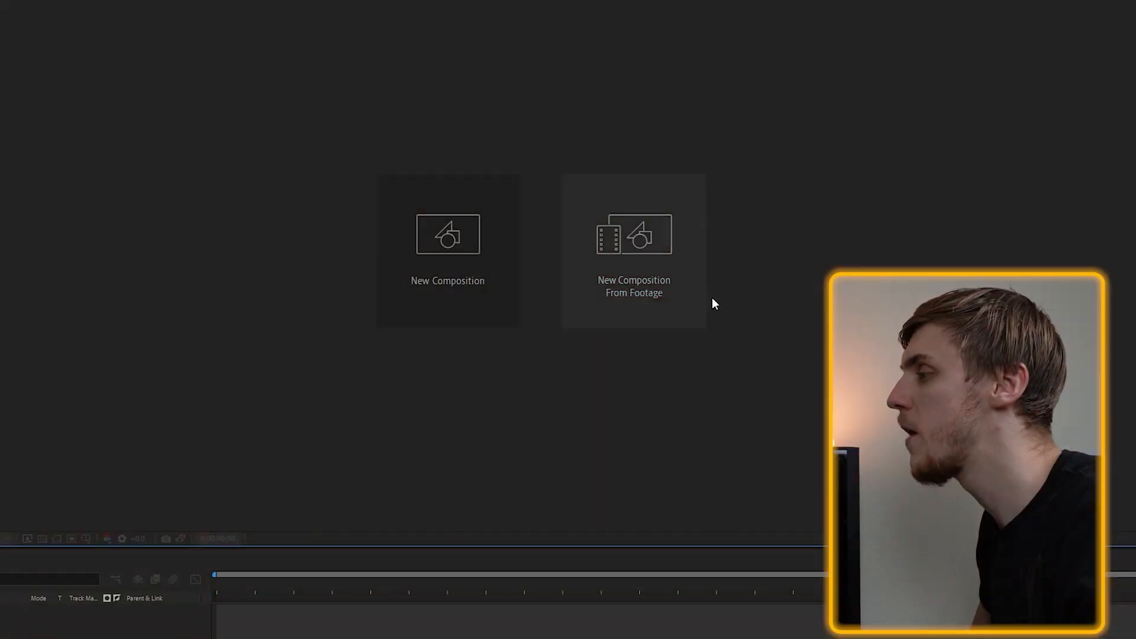
Create a new composition from the test .mp4 clip in Downloads.
{"action": "left_click", "coordinate": [633, 234]}
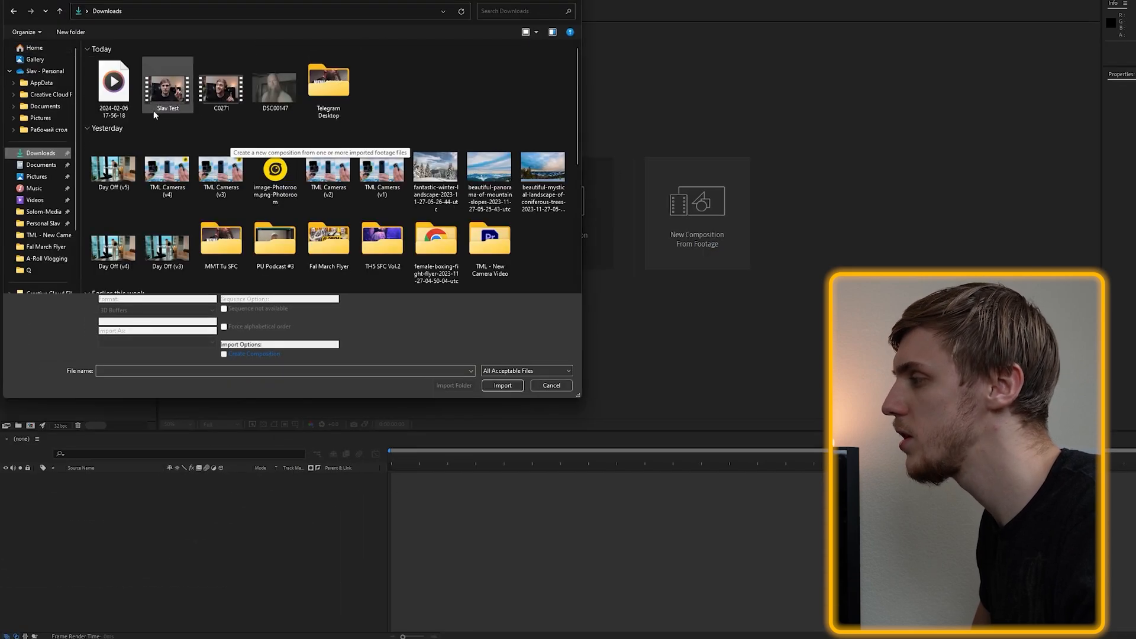
{"action": "left_click", "coordinate": [501, 385]}
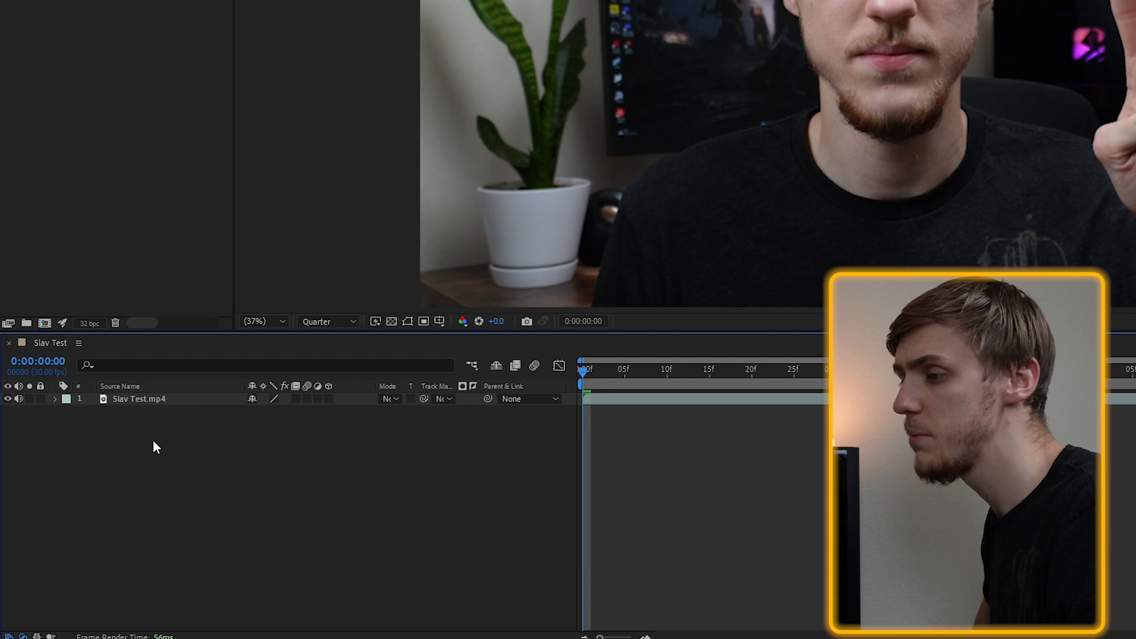
Add a Null Object layer to the composition via the timeline's New menu.
{"action": "right_click", "coordinate": [154, 447]}
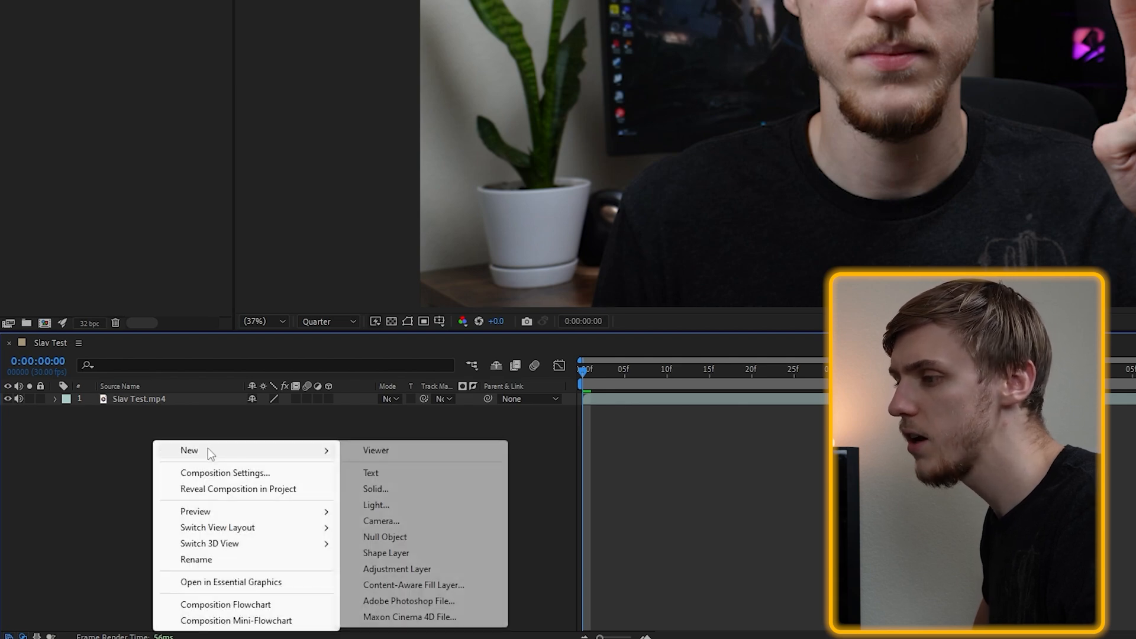
{"action": "left_click", "coordinate": [384, 537]}
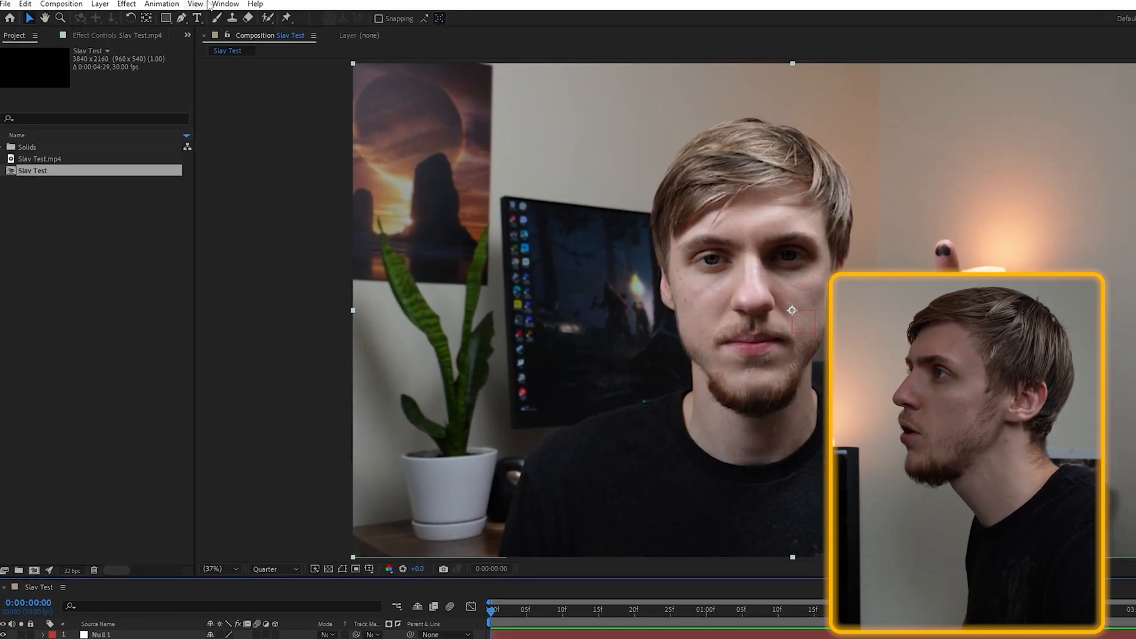
Show the Tracker panel from the Window menu to set up a motion track targeting Null 1.
{"action": "left_click", "coordinate": [241, 5]}
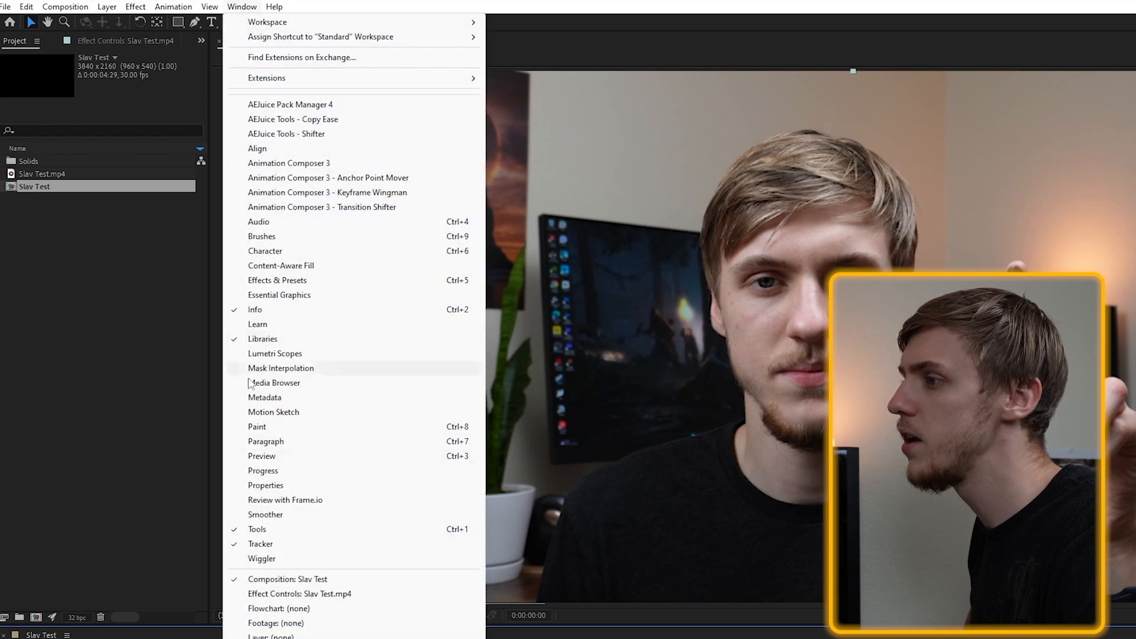
{"action": "mouse_move", "coordinate": [288, 548]}
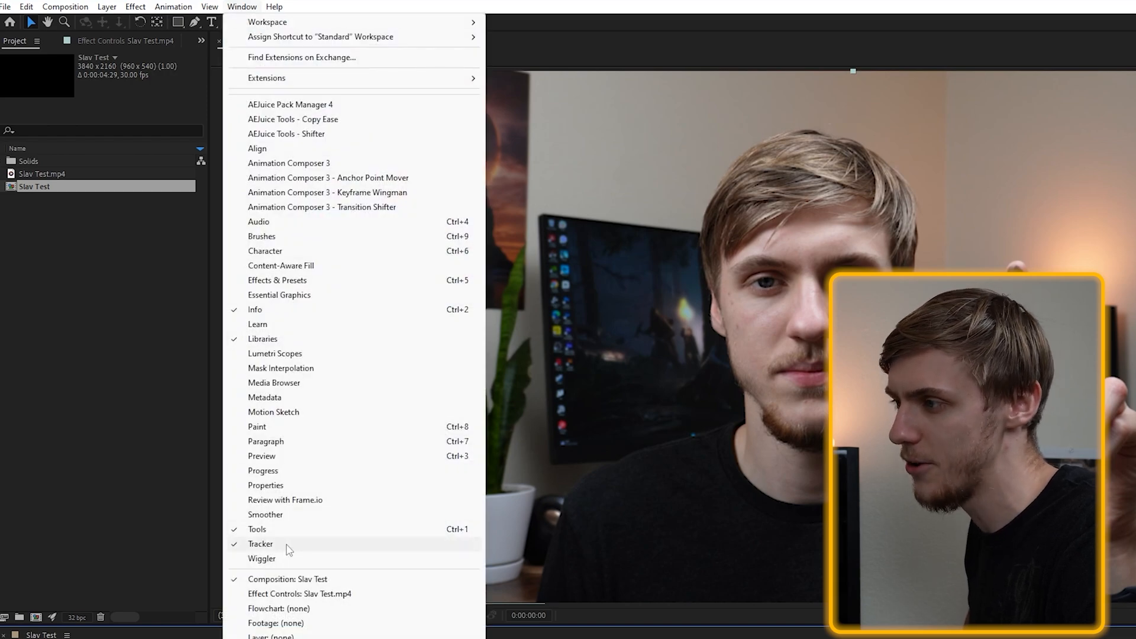
{"action": "left_click", "coordinate": [260, 544]}
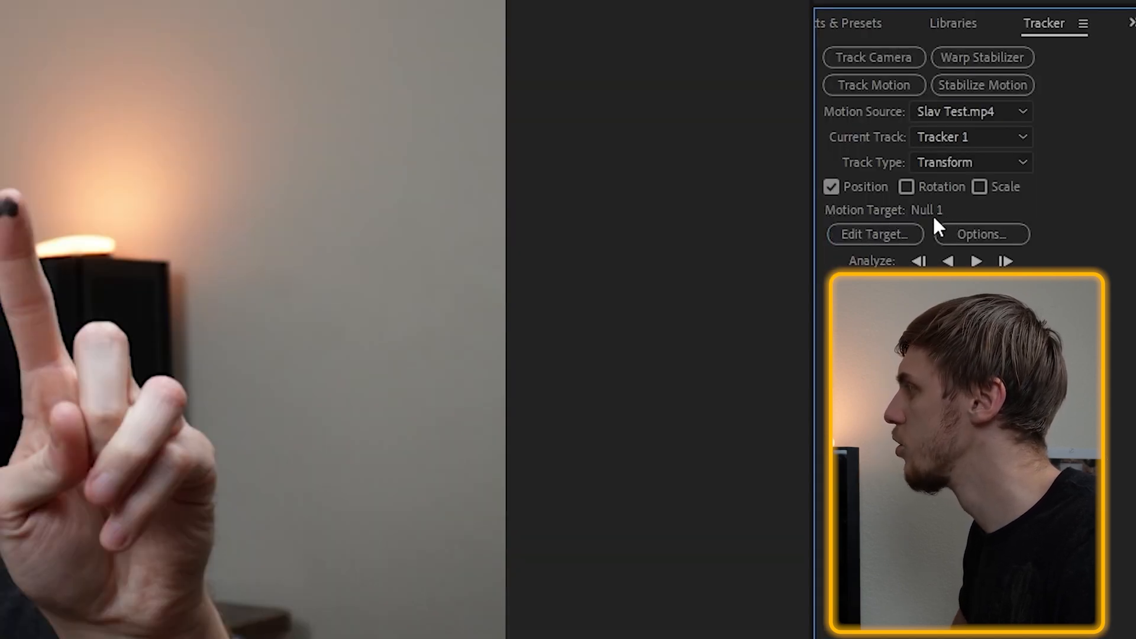
Magnify the layer view to 50% so Track Point 1 can sit on the fingertip dot.
{"action": "left_click", "coordinate": [873, 234]}
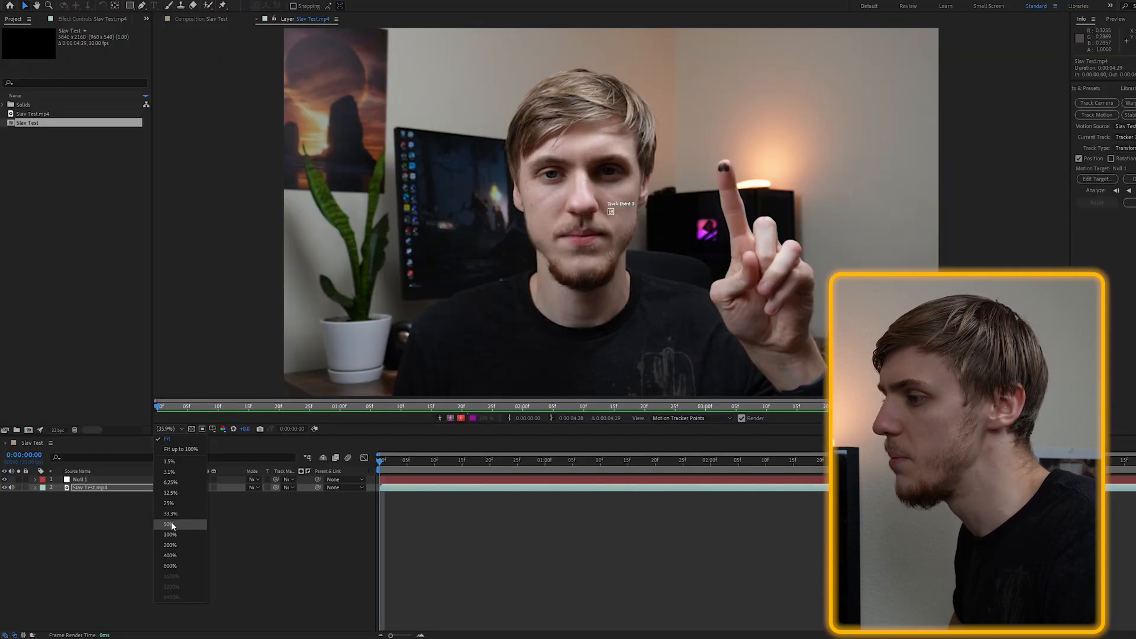
{"action": "left_click", "coordinate": [168, 524]}
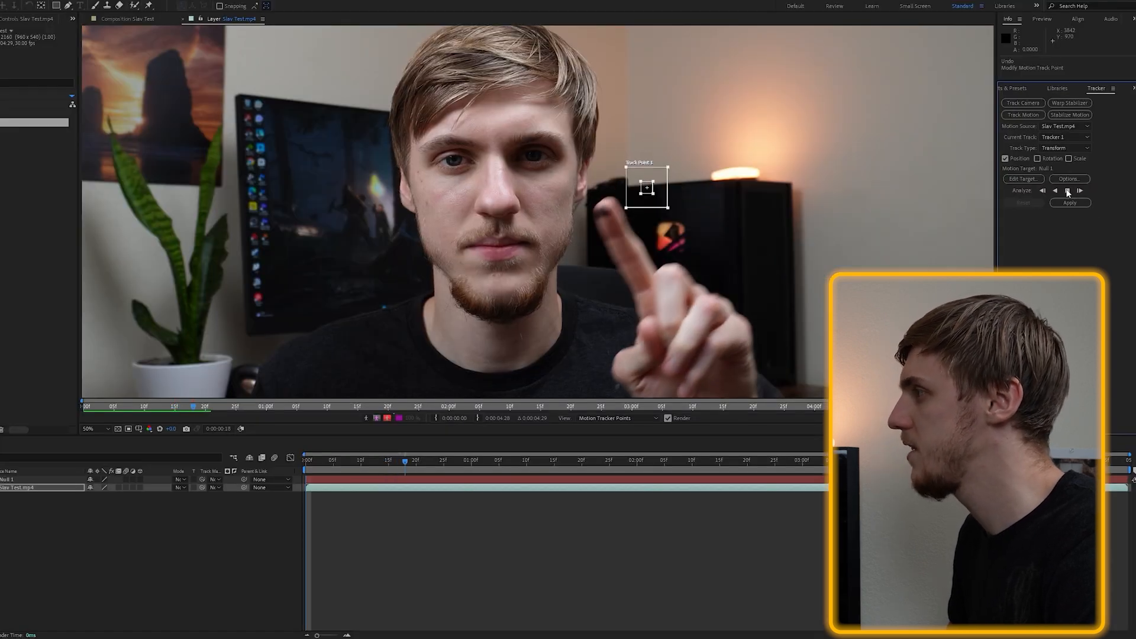
Analyze the fingertip track forward so the track point follows the dot through the clip.
{"action": "left_click", "coordinate": [1067, 190]}
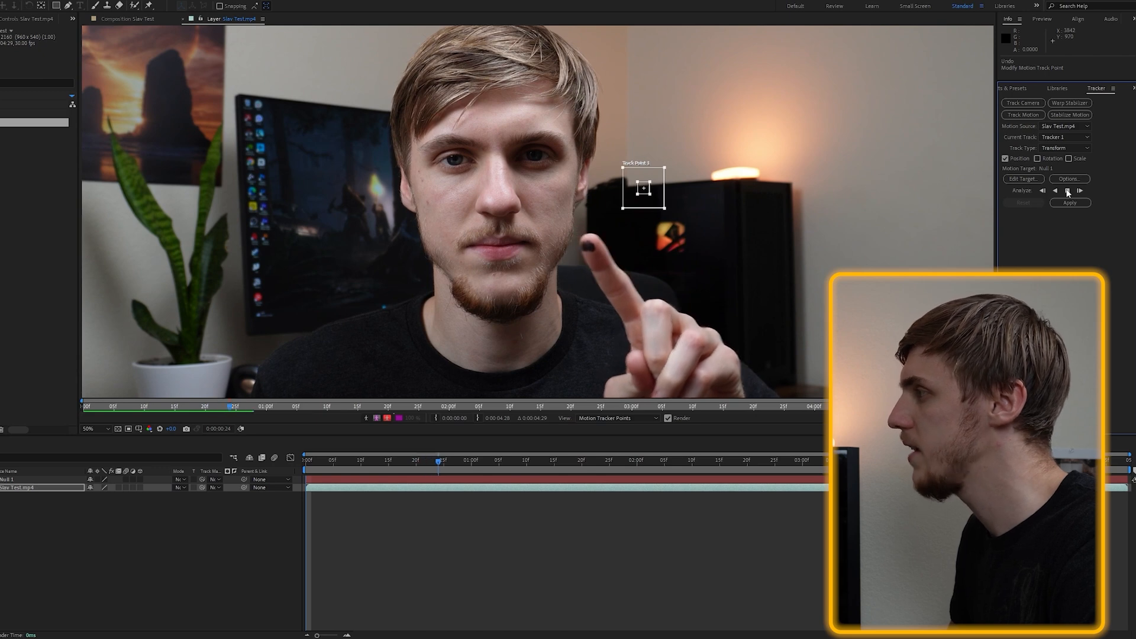
{"action": "left_click", "coordinate": [1066, 191]}
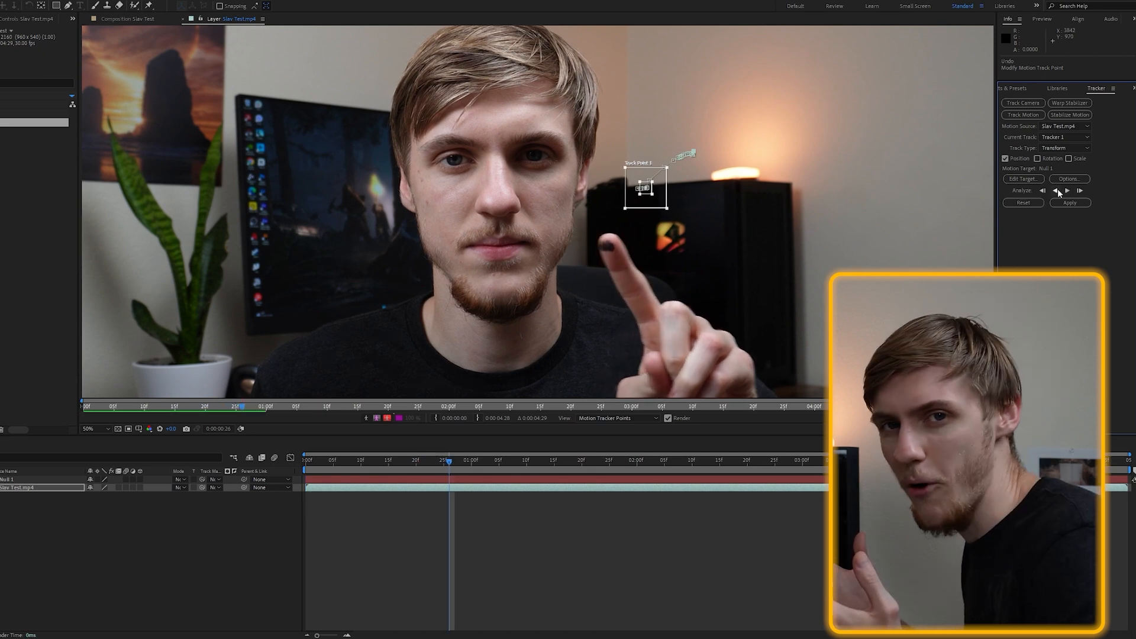